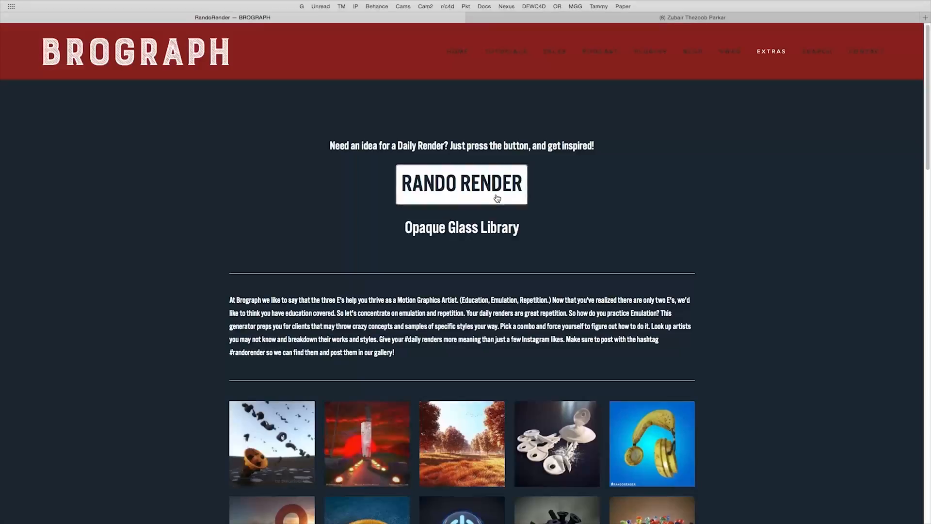
Generate the 'Gel Tire' random render prompt and scroll down to the daily render gallery
{"action": "left_click", "coordinate": [462, 184]}
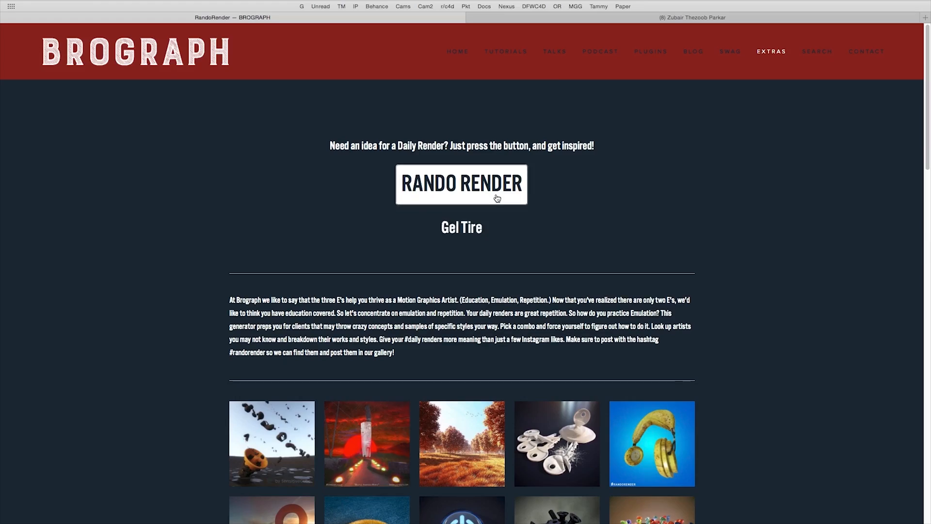
{"action": "scroll", "scroll_direction": "down", "scroll_amount": 3}
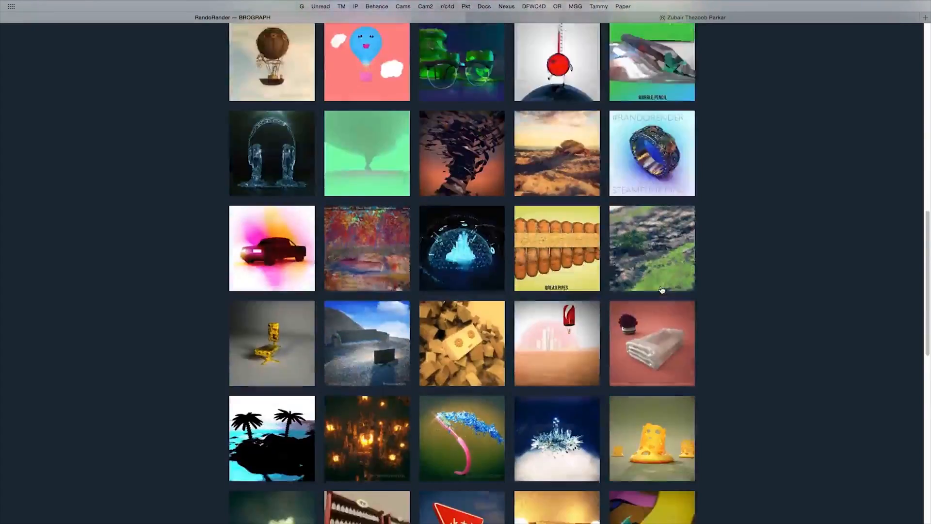